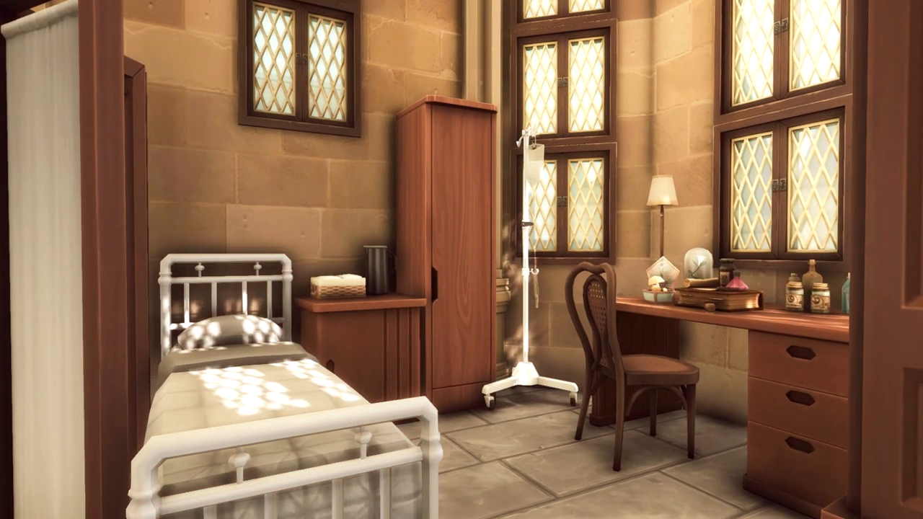
mouse_move(461, 259)
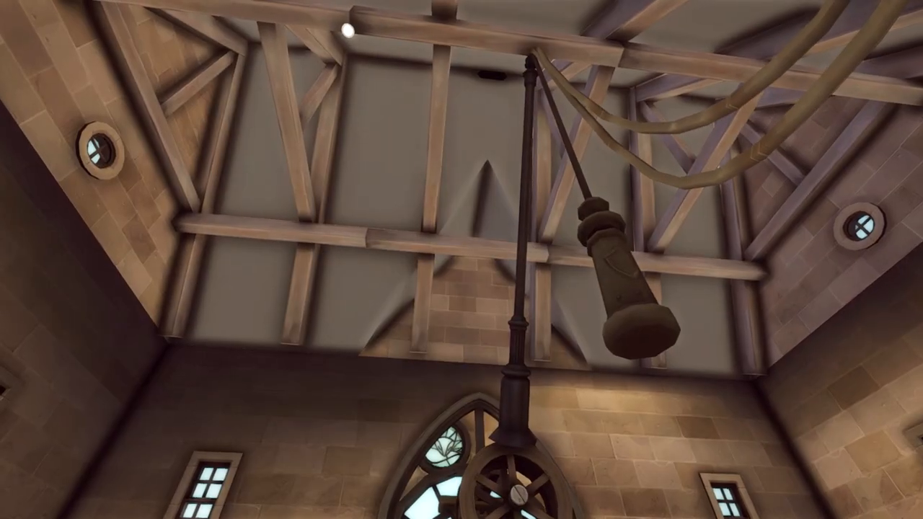
mouse_move(462, 259)
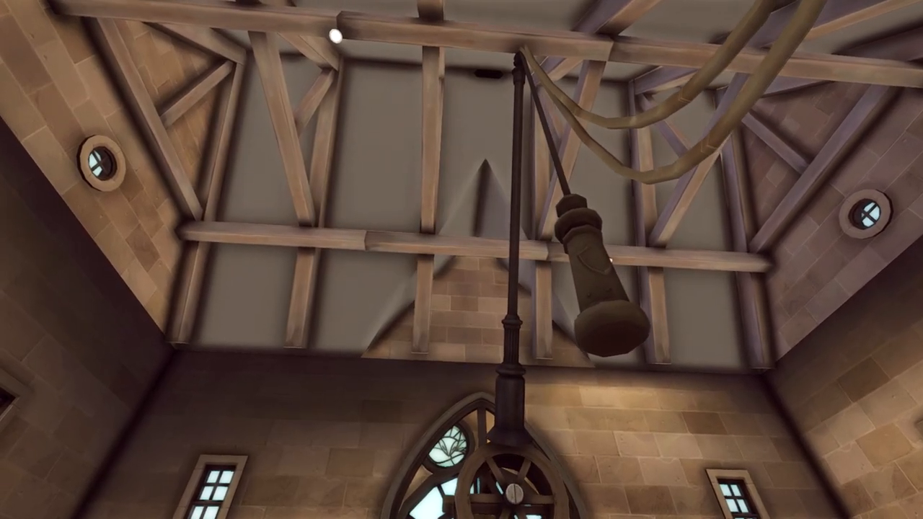
mouse_move(461, 259)
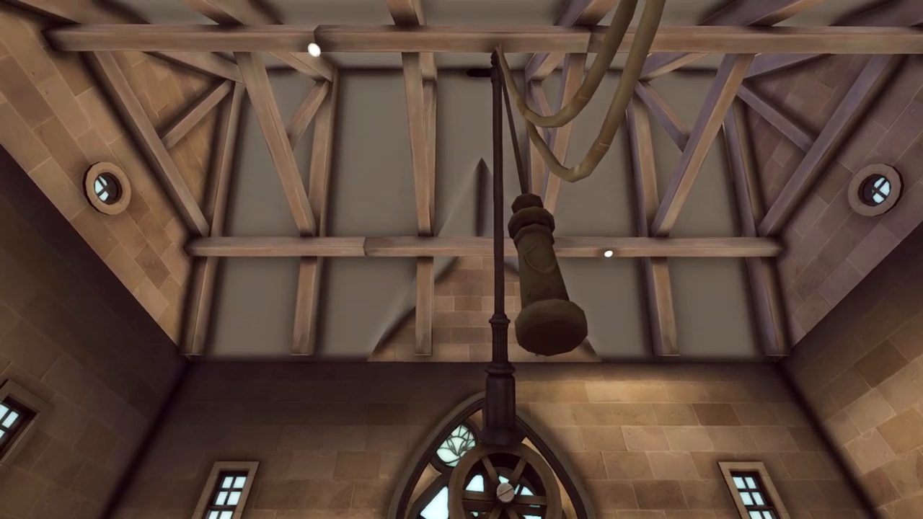
mouse_move(461, 260)
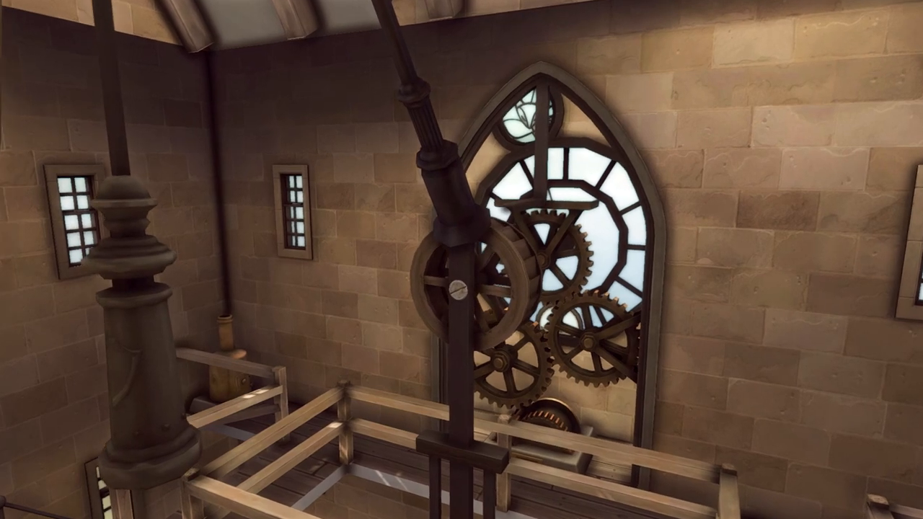
mouse_move(461, 259)
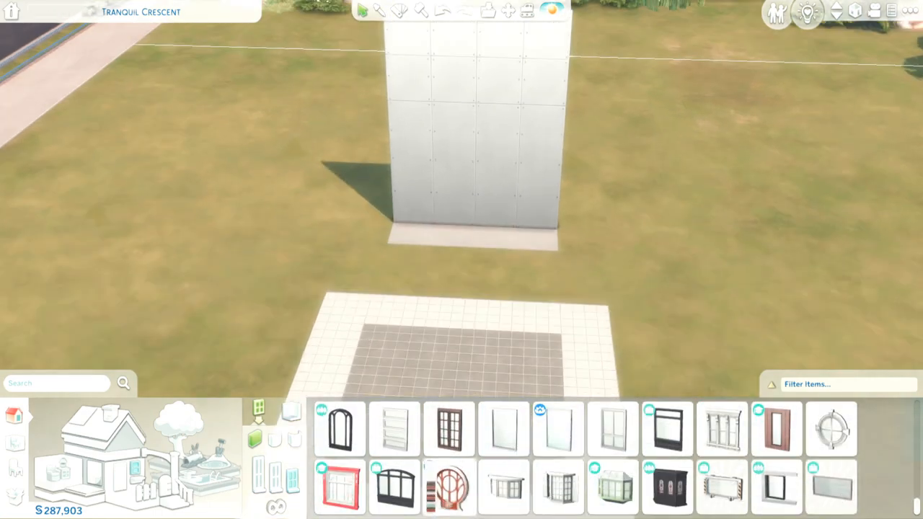
Step: Rotate each dark trim piece with T.O.O.L. Rotate Object into a closed ring around the short bars
click(448, 487)
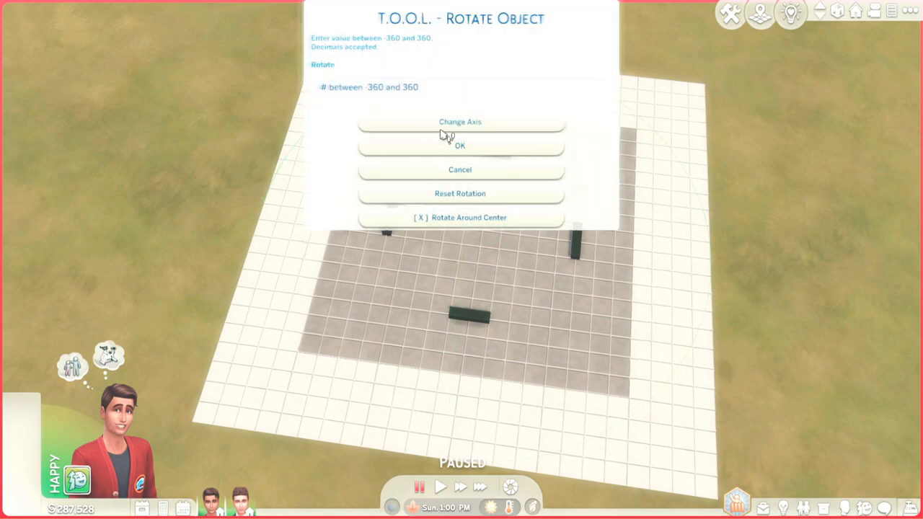
click(460, 145)
text(22)
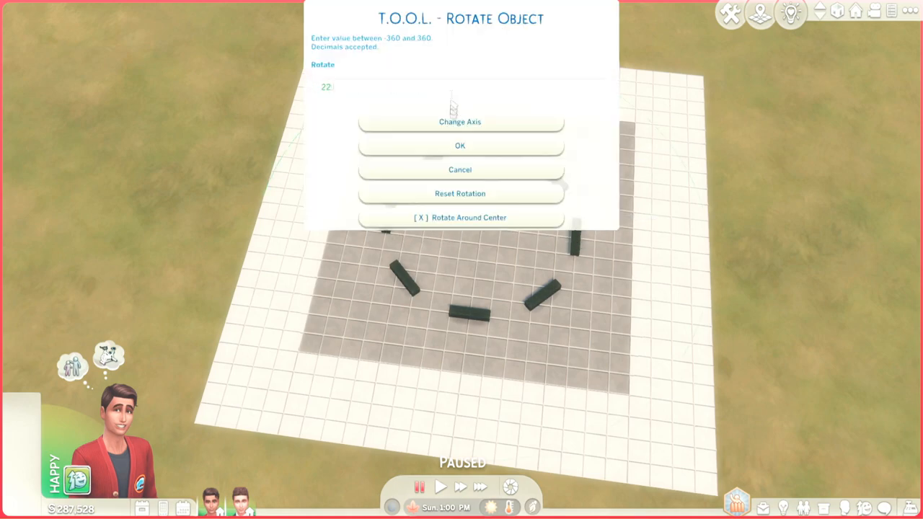
click(460, 145)
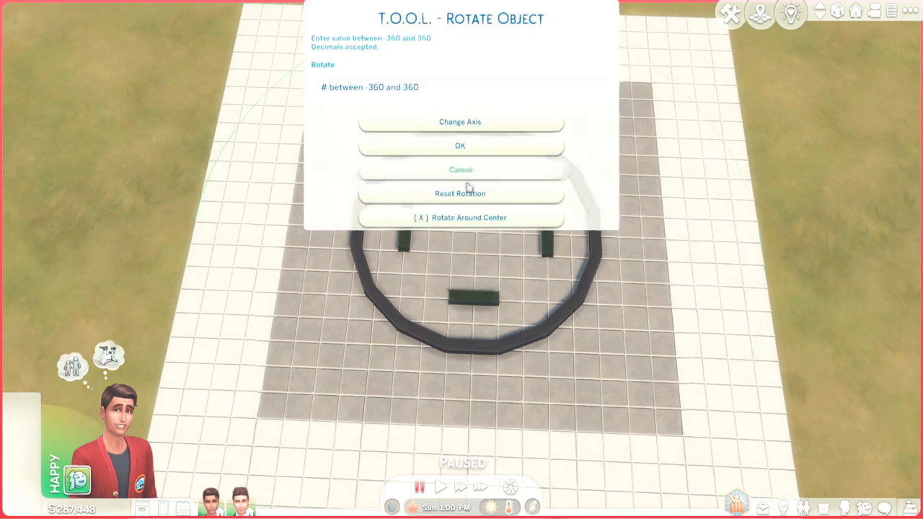
click(459, 169)
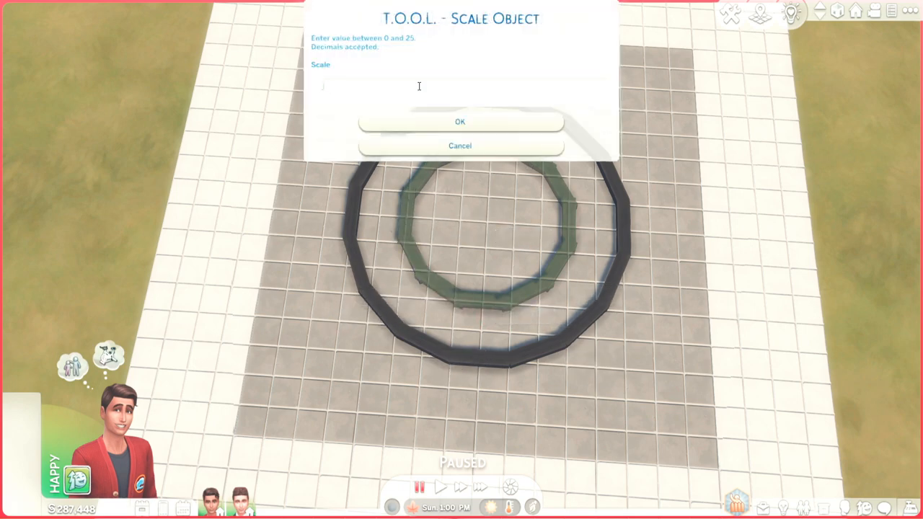
Step: Scale the duplicate ring smaller, then offset and angle spoke bars joining both rings
click(460, 121)
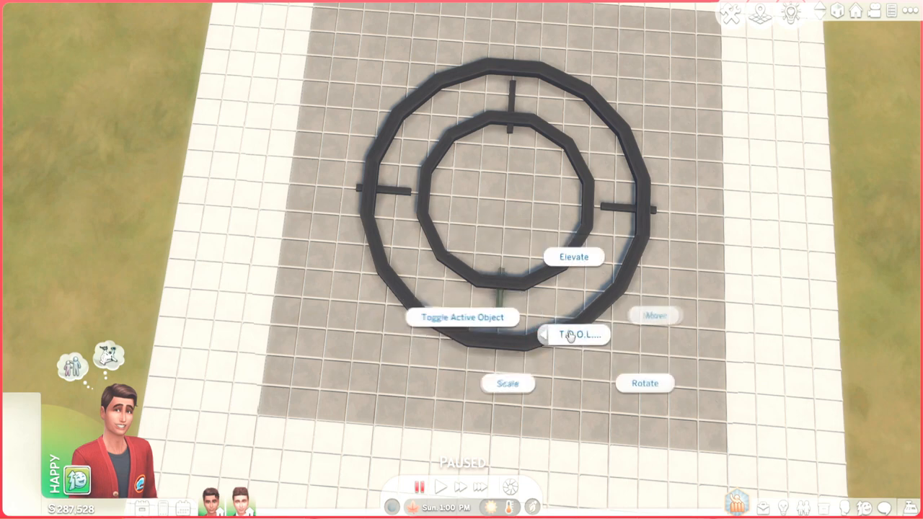
click(653, 316)
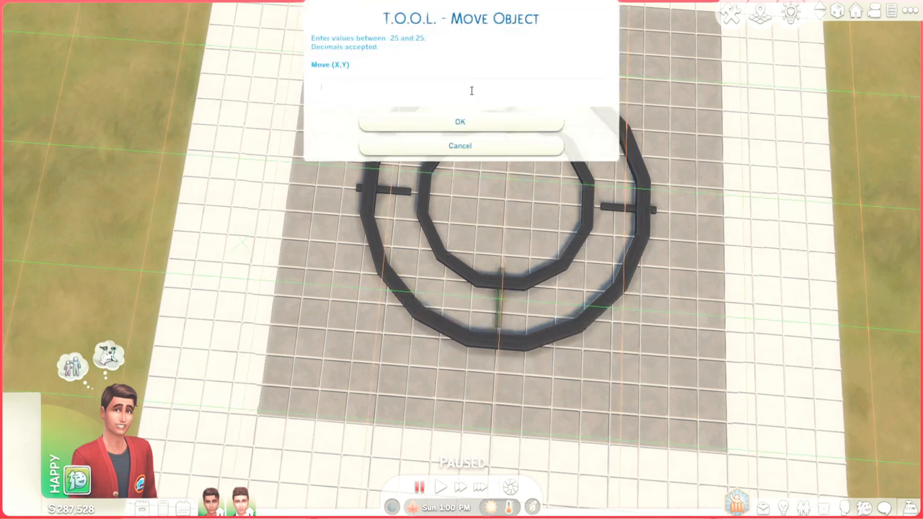
click(460, 121)
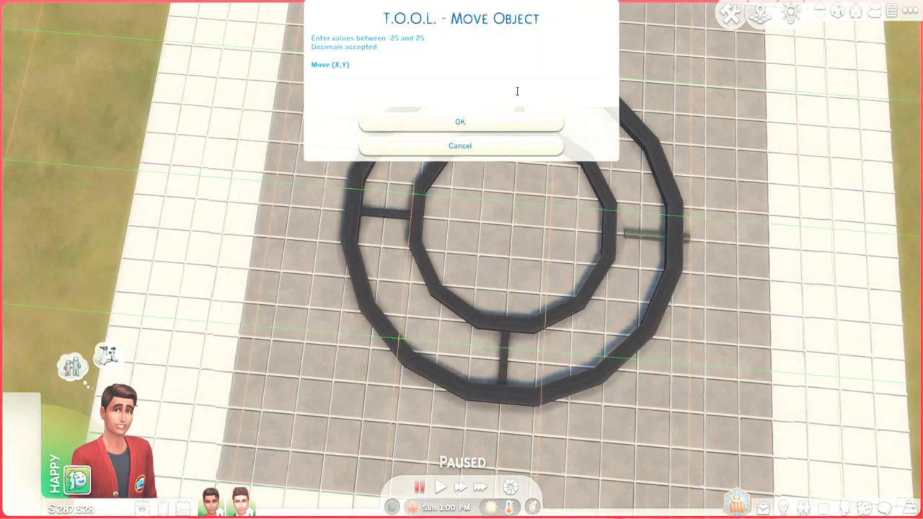
click(460, 121)
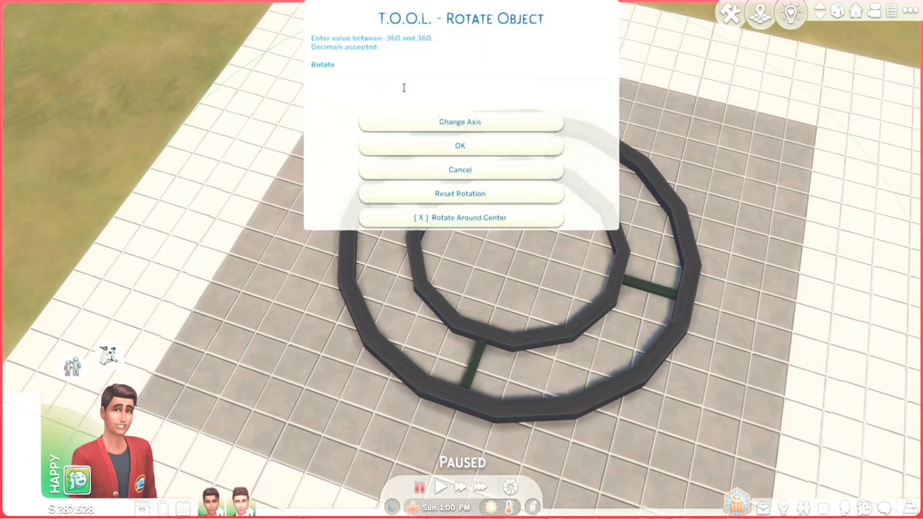
click(460, 145)
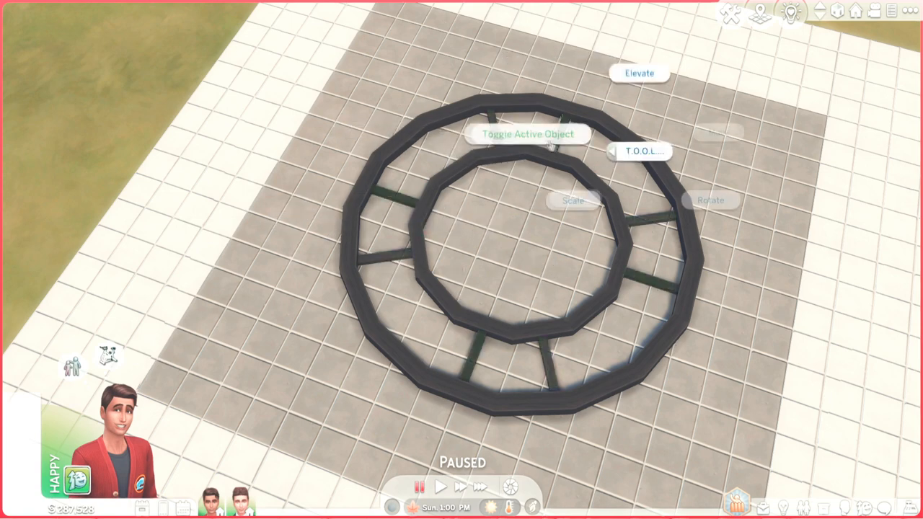
click(710, 200)
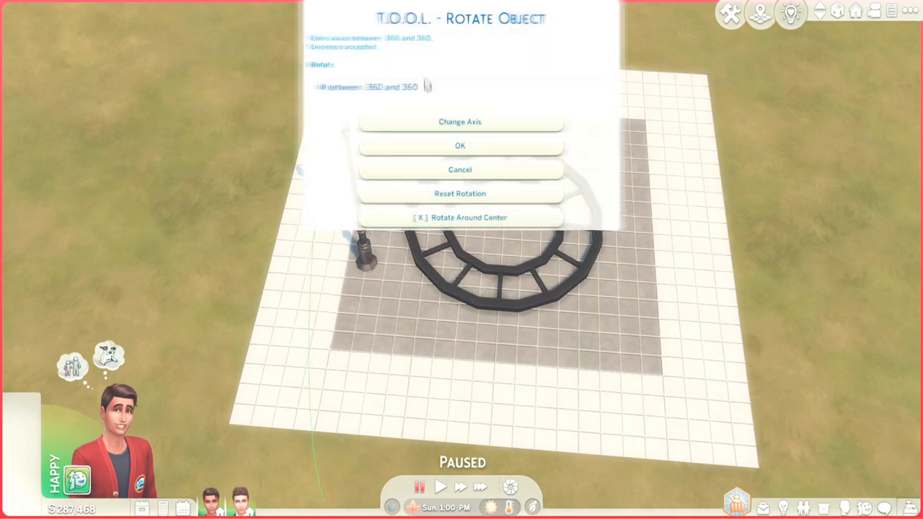
Step: Angle the two clock hands with T.O.O.L. Rotate Object and centre them on the ring
click(460, 145)
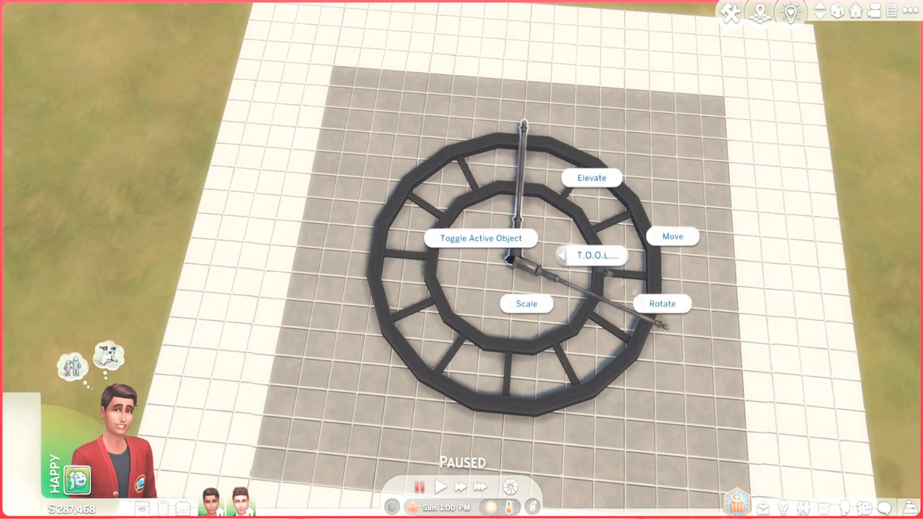
click(591, 177)
text(0..5)
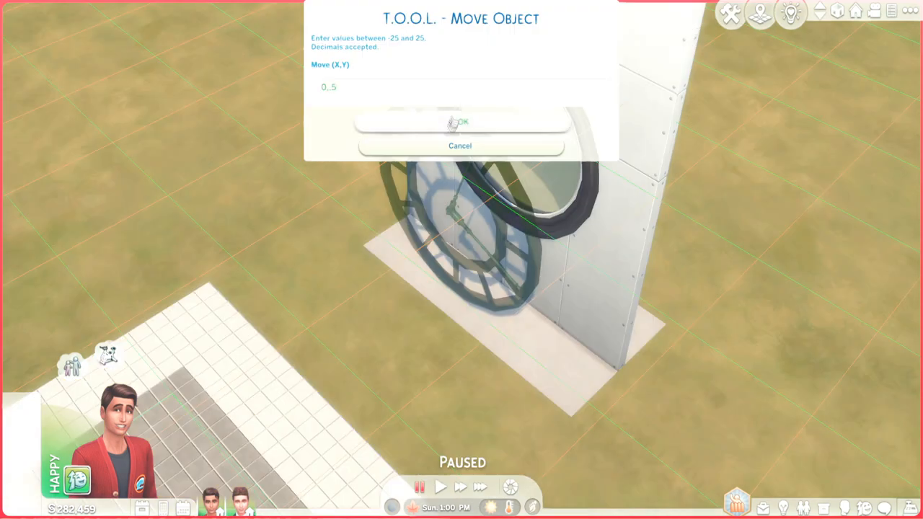
Step: Move the clock assembly onto the tower wall and elevate it beneath the round window
click(460, 121)
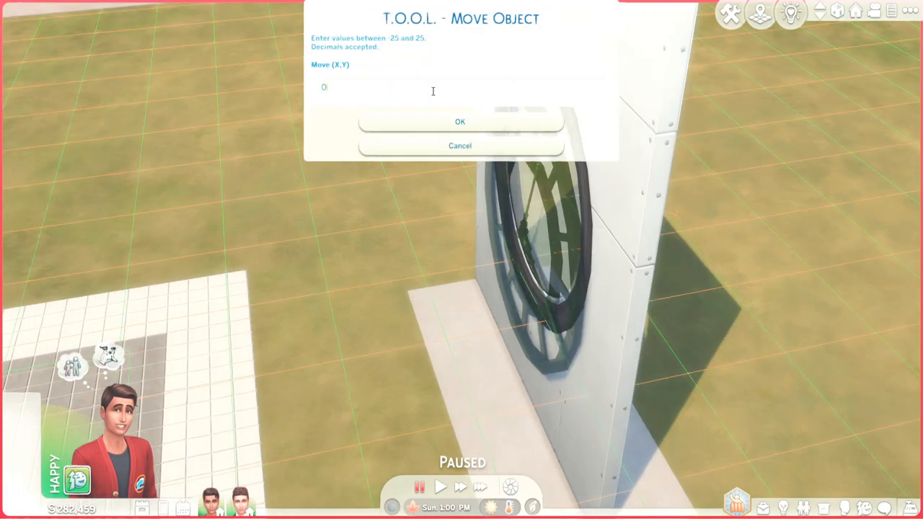
click(459, 121)
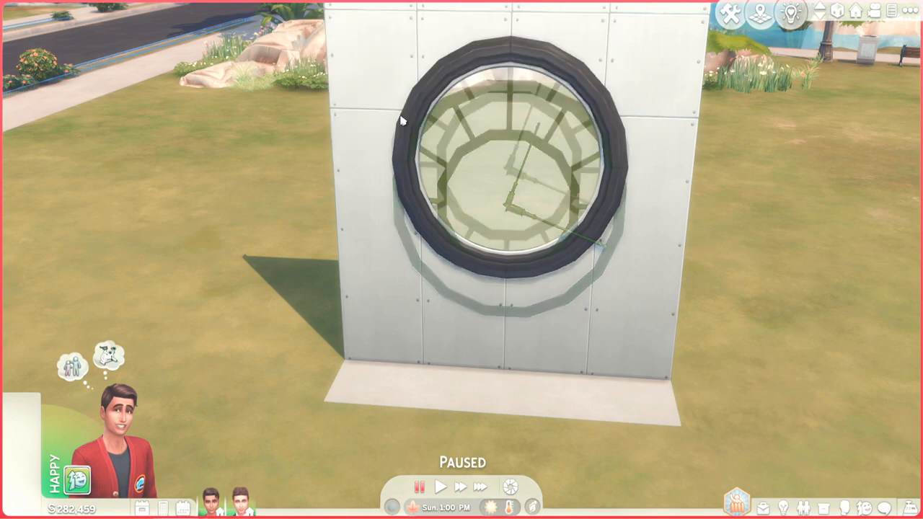
click(512, 170)
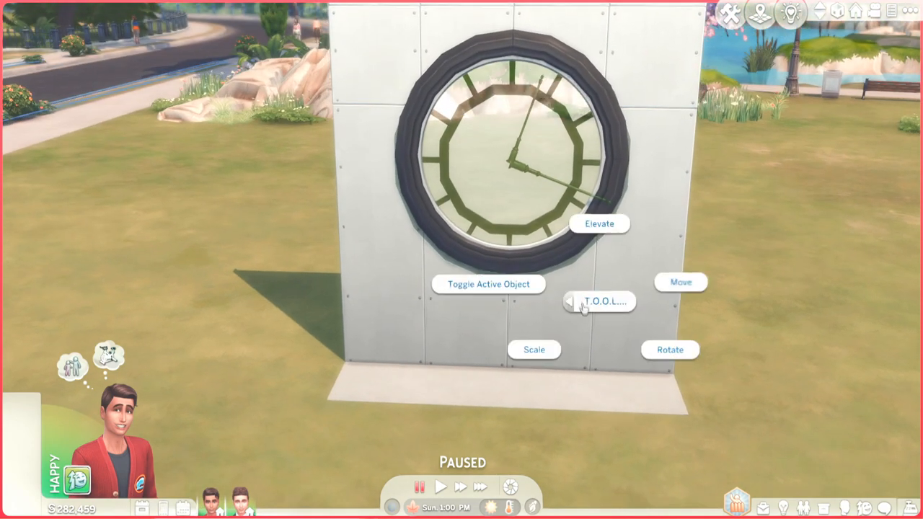
click(599, 224)
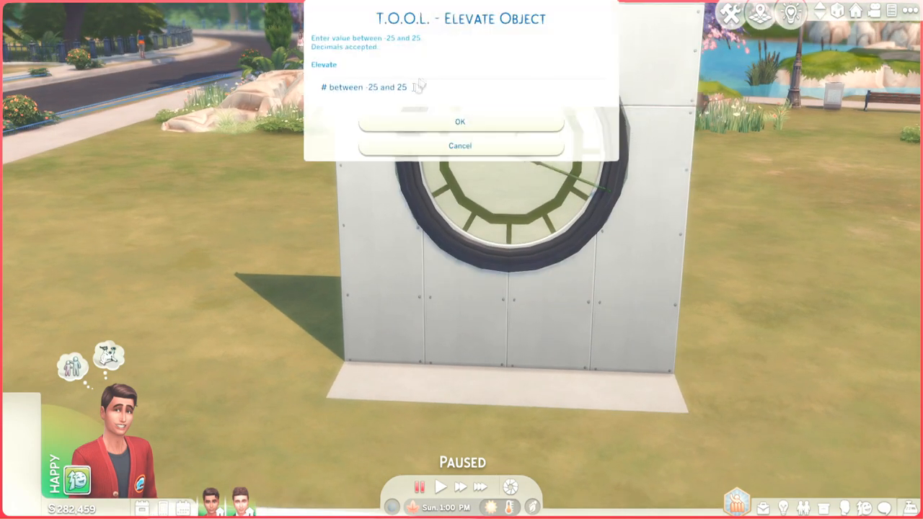
click(459, 121)
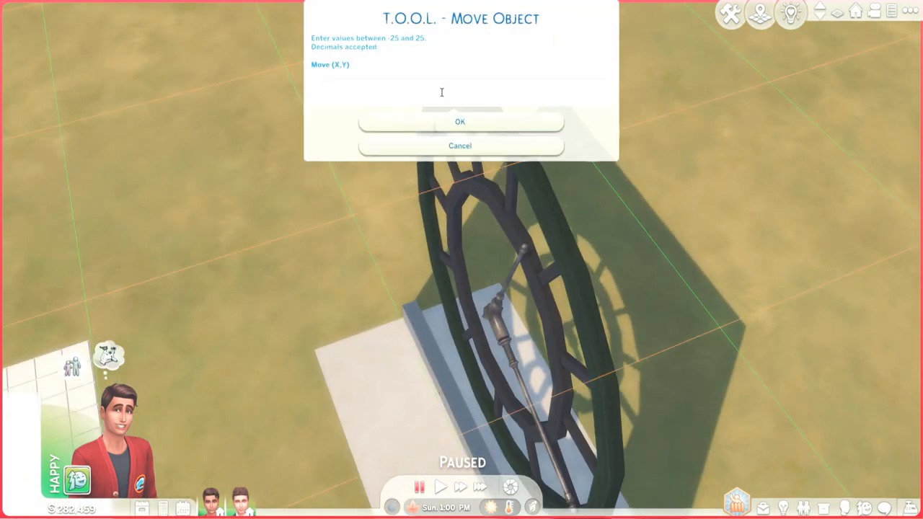
text(0.)
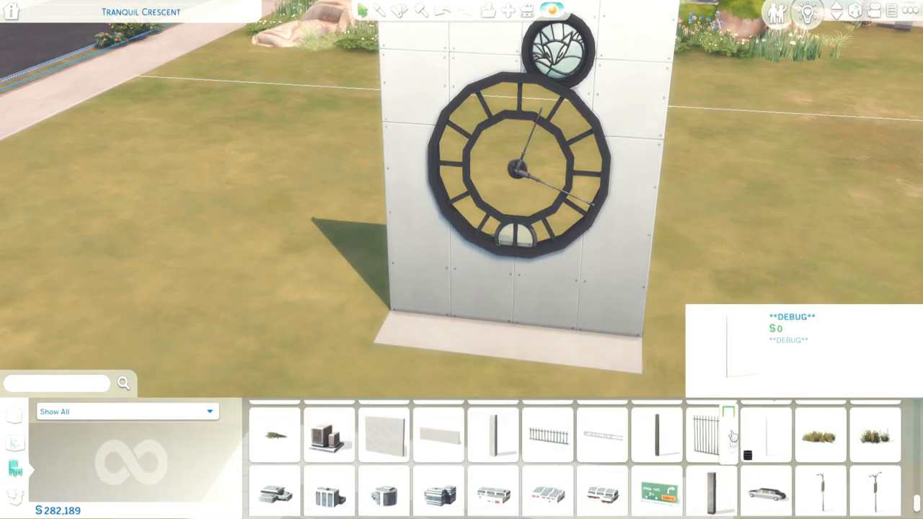
click(766, 434)
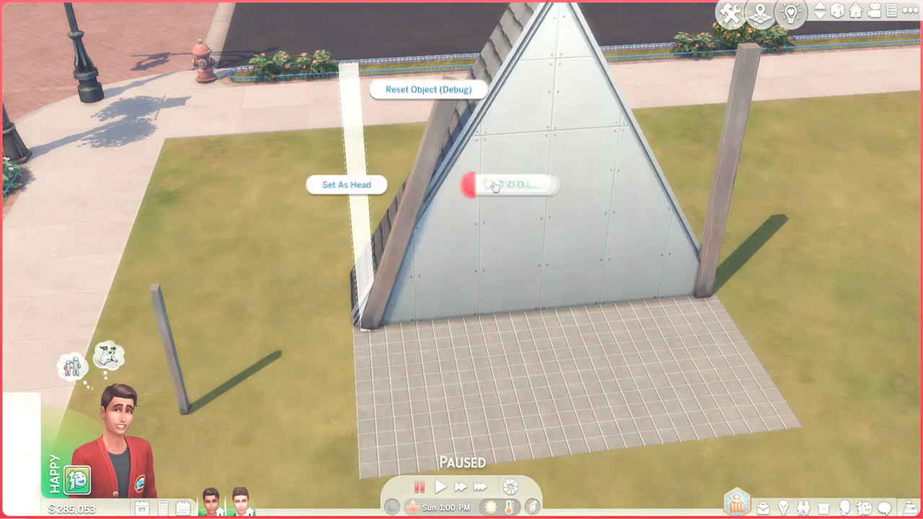
Step: Scale the plank beside the A-frame wall up to 1.5
click(509, 185)
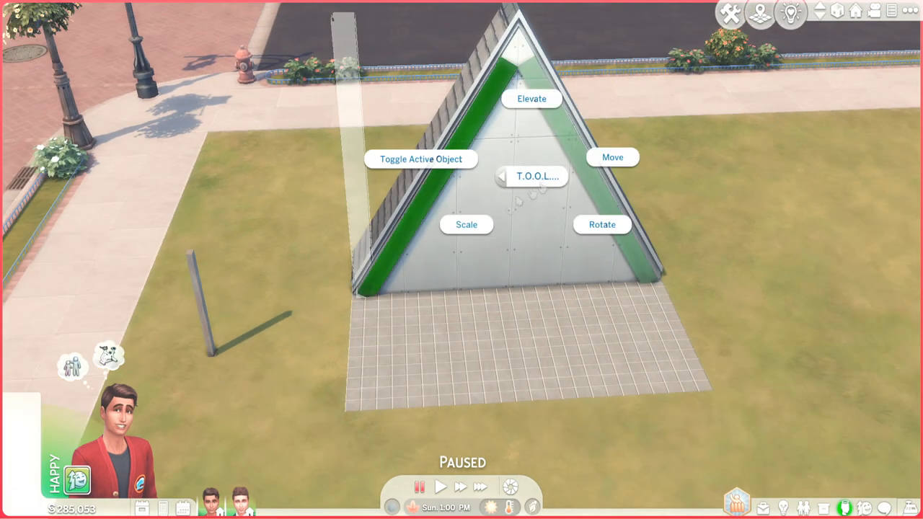
click(466, 224)
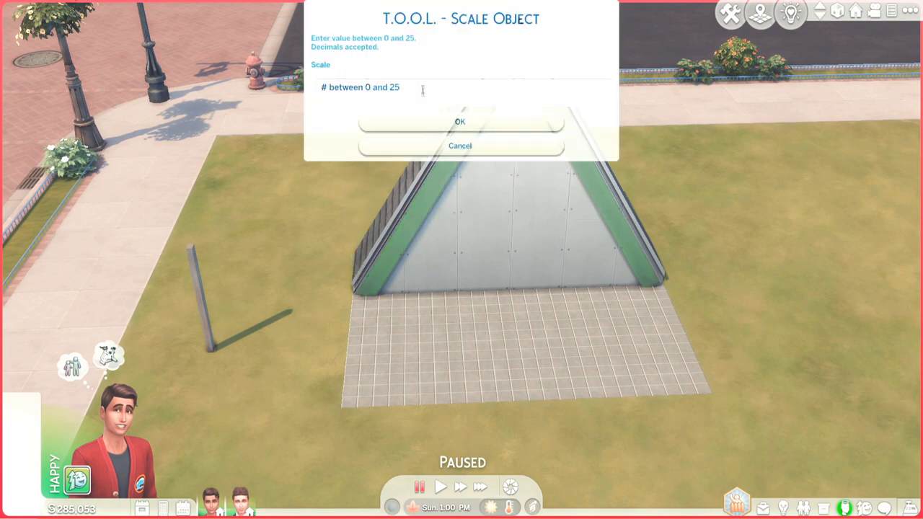
text(2.)
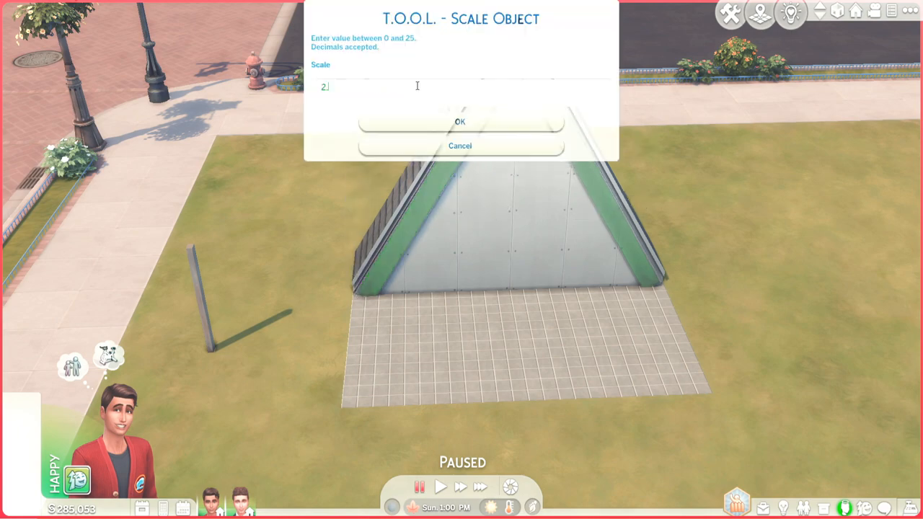
click(460, 121)
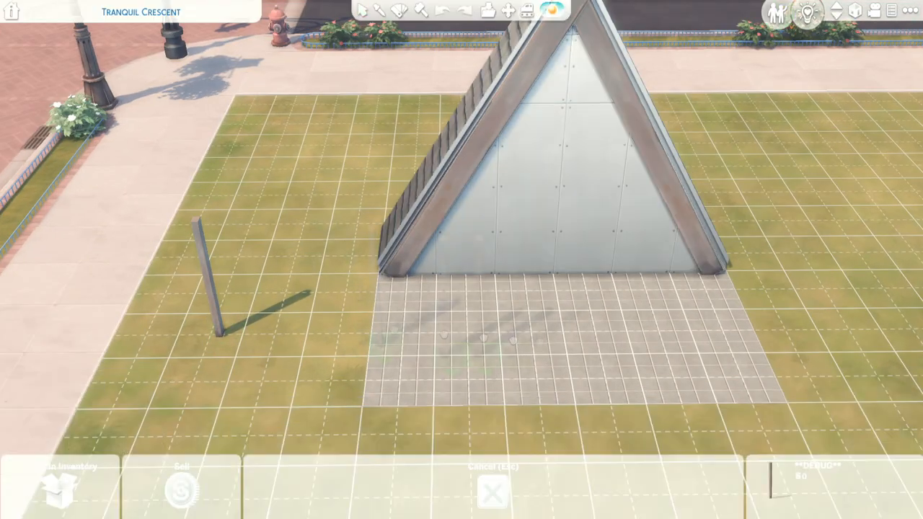
click(558, 278)
text(1.5)
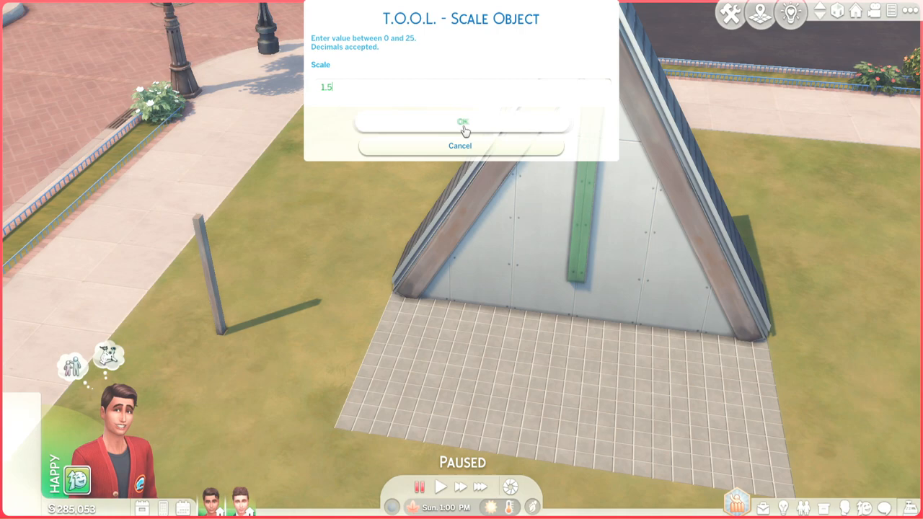
click(462, 121)
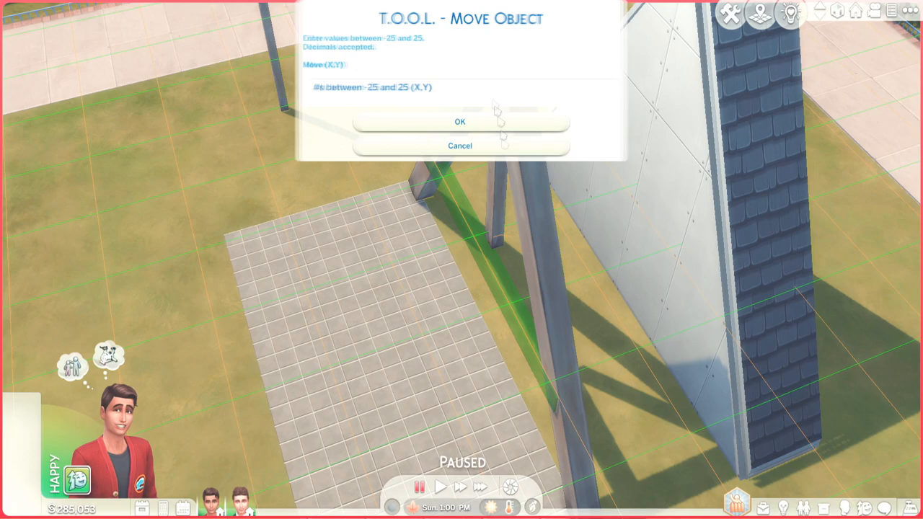
Step: Move the green plank by a -1.0 offset
click(460, 121)
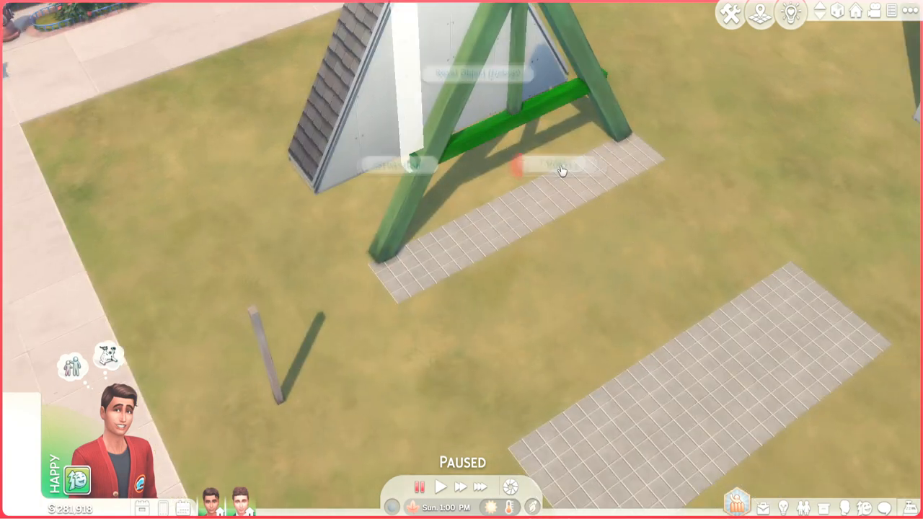
click(563, 166)
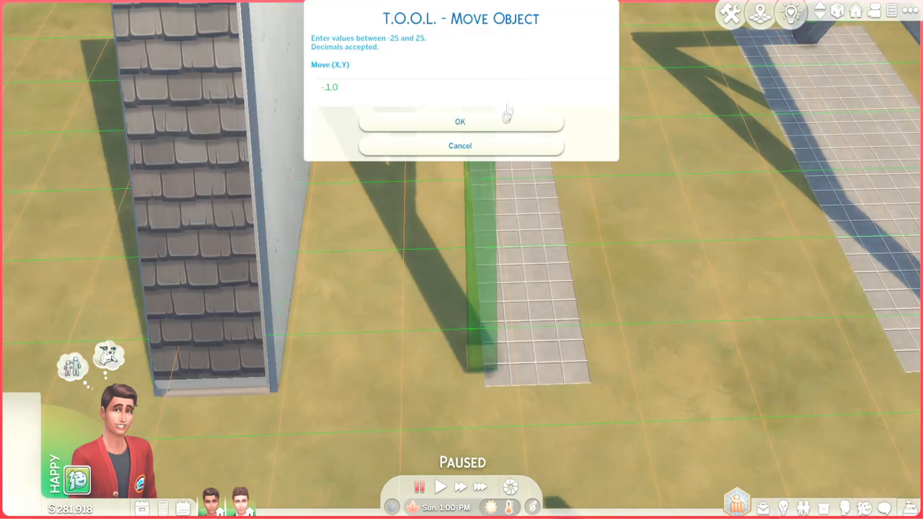
click(460, 121)
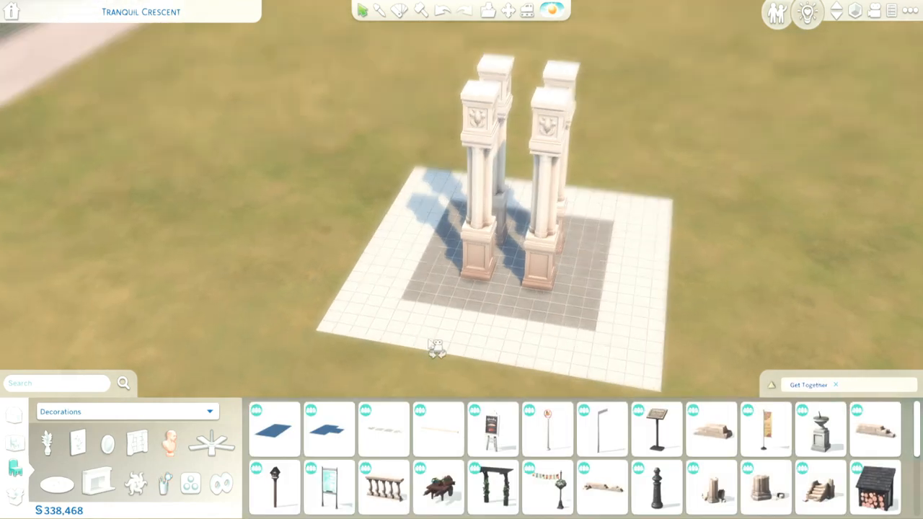
Step: Add stone roof pieces on the pillars, offset 15.0 and rescaled, plus fallen column rubble
click(874, 429)
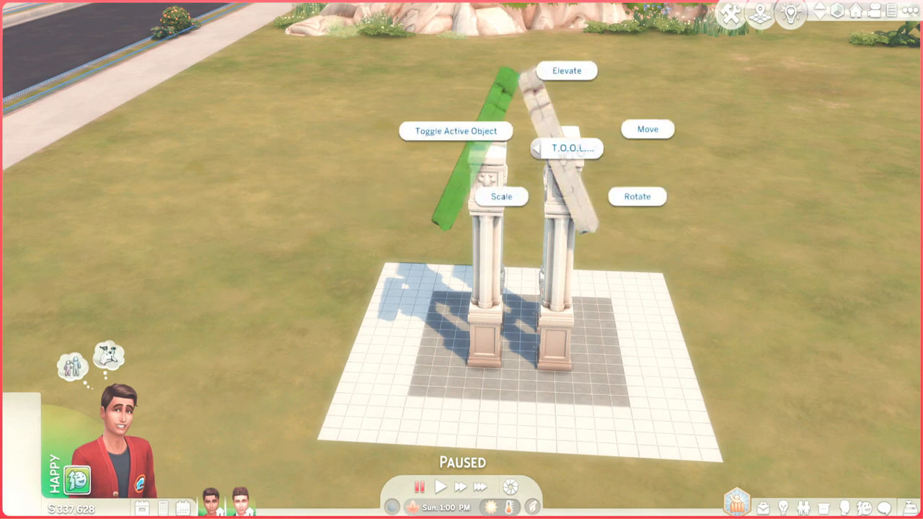
click(647, 129)
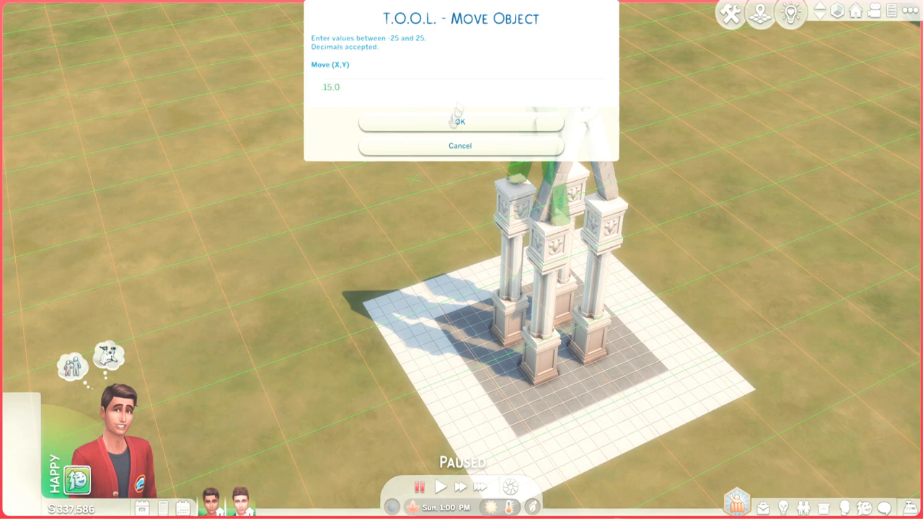
click(460, 121)
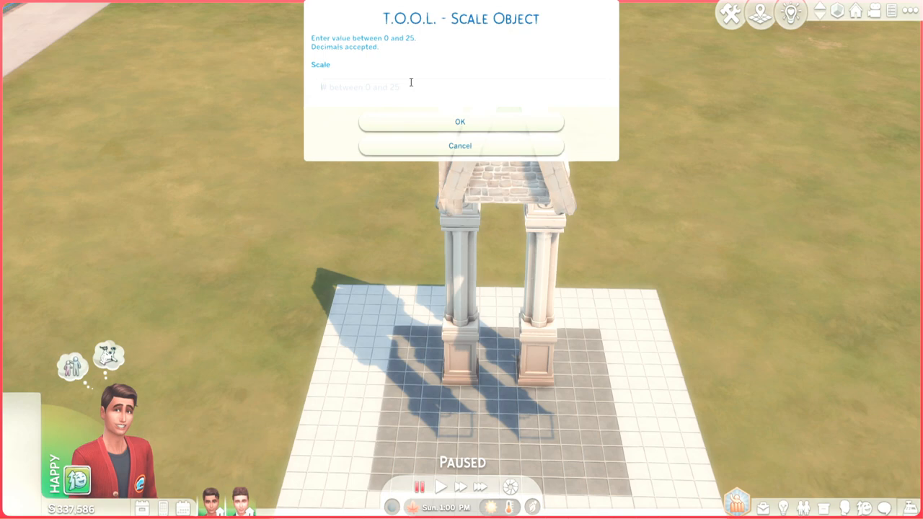
click(460, 121)
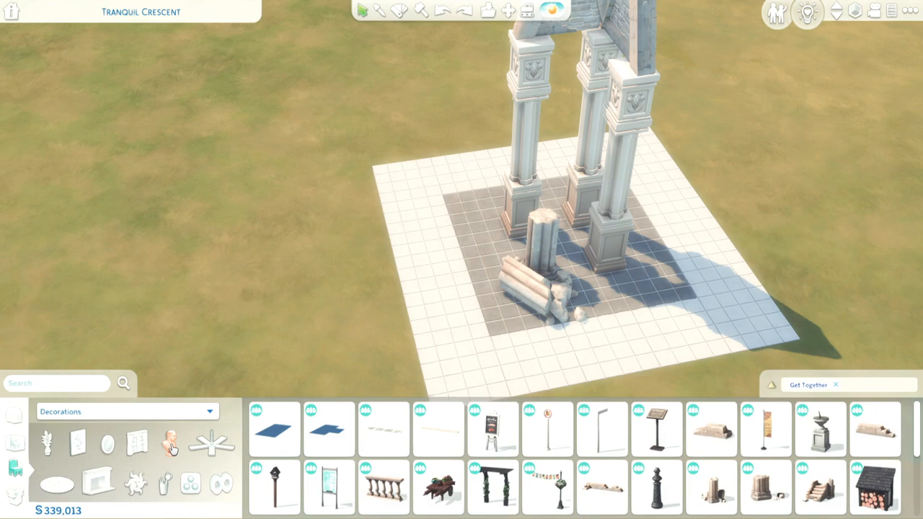
click(710, 429)
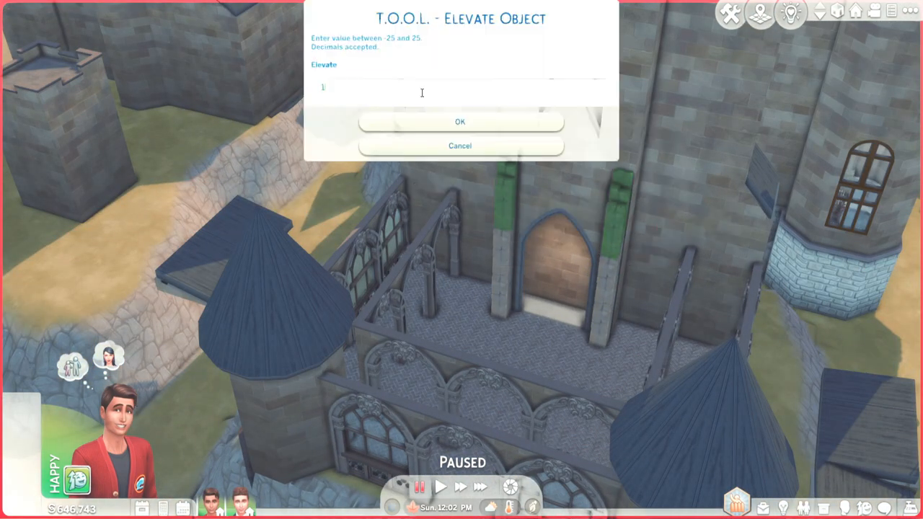
Step: Elevate the doorway pillars and shift the door panels with T.O.O.L. Move Object
click(460, 121)
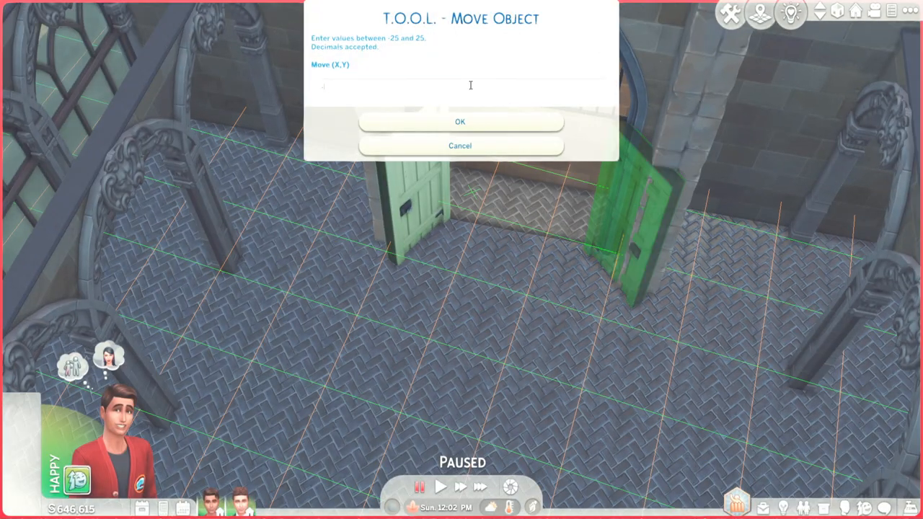
click(459, 121)
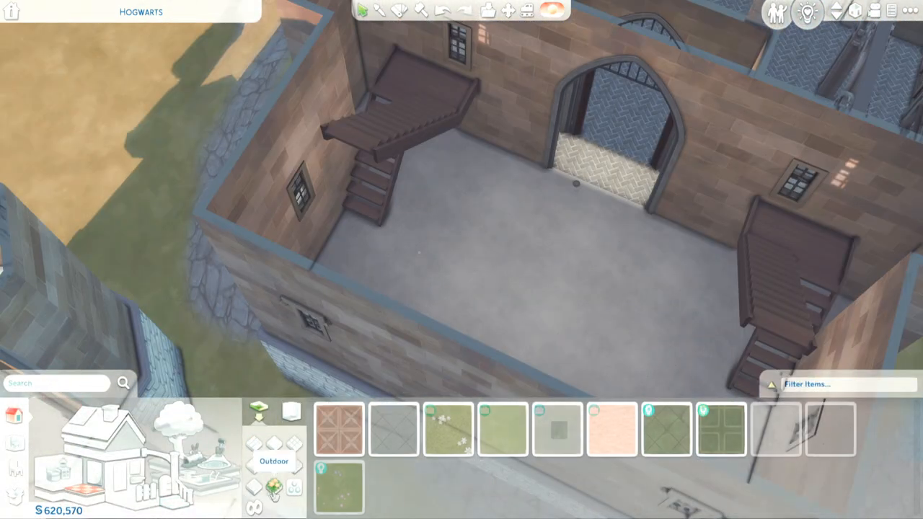
Step: Paint the room with Seaside Cottage dark wood flooring and line the opening with fence posts
click(718, 429)
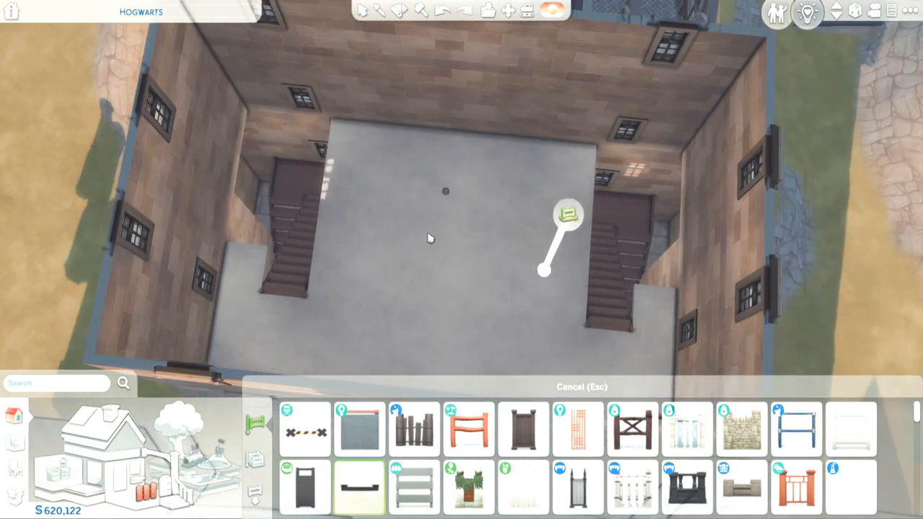
click(447, 192)
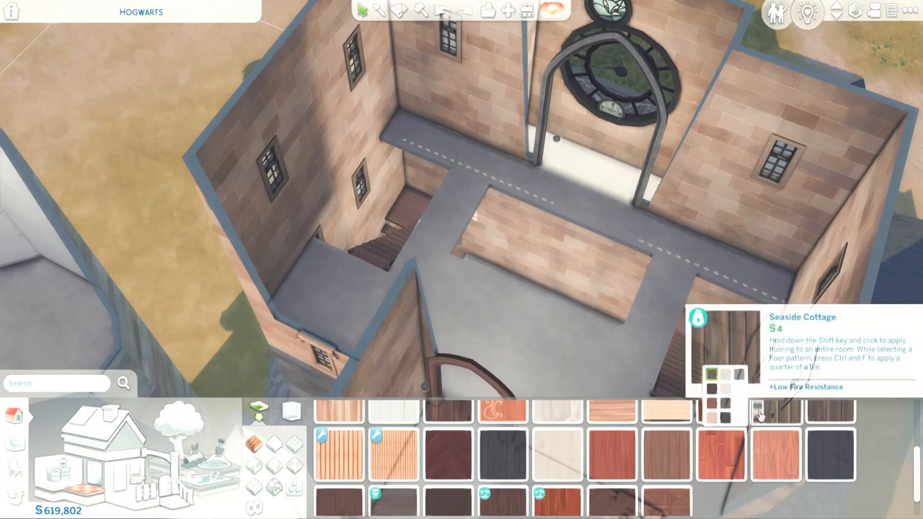
click(432, 281)
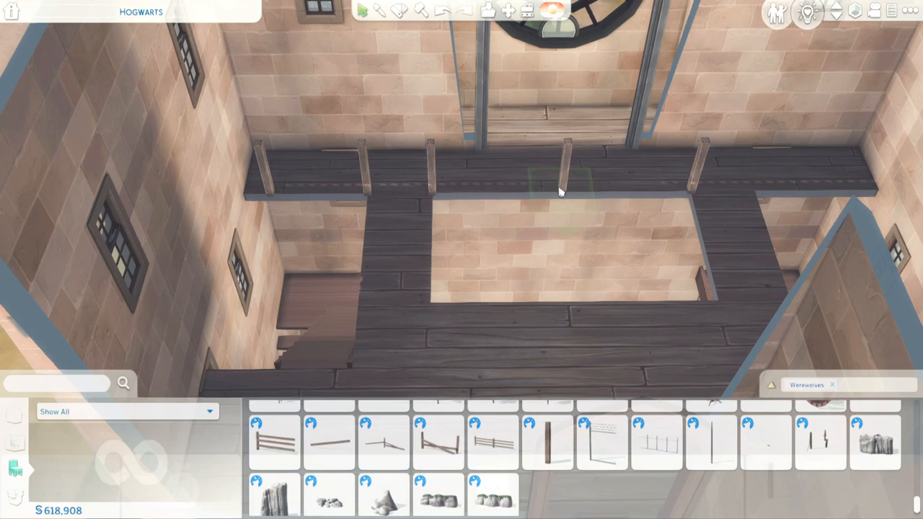
Step: Place wooden posts along the floor edge, then elevate and rescale them
click(547, 442)
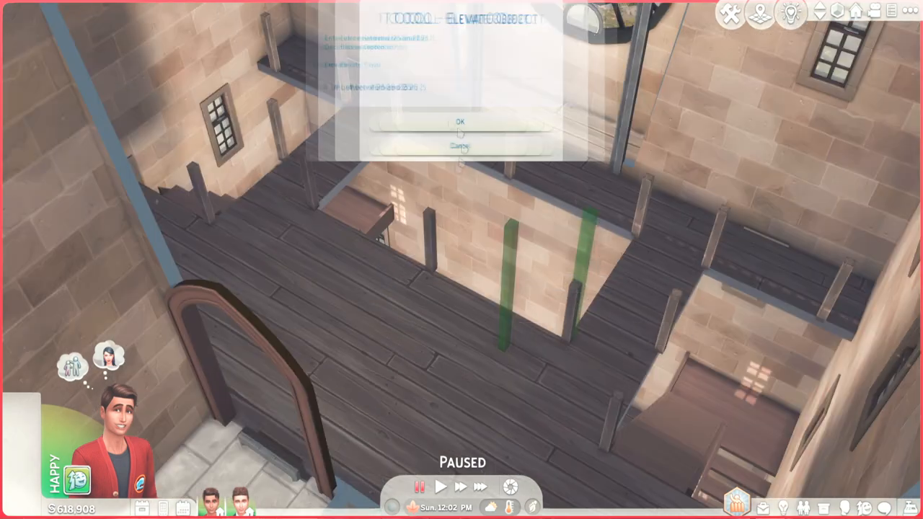
click(460, 121)
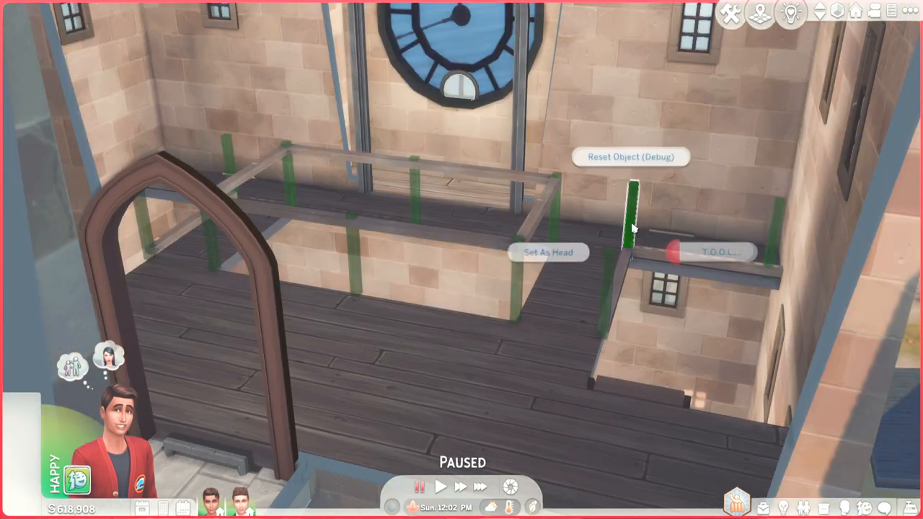
click(723, 252)
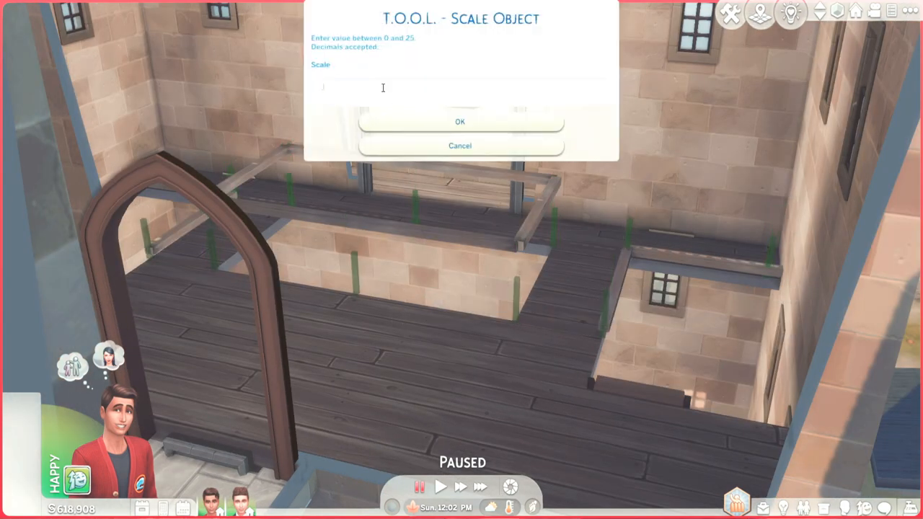
click(460, 121)
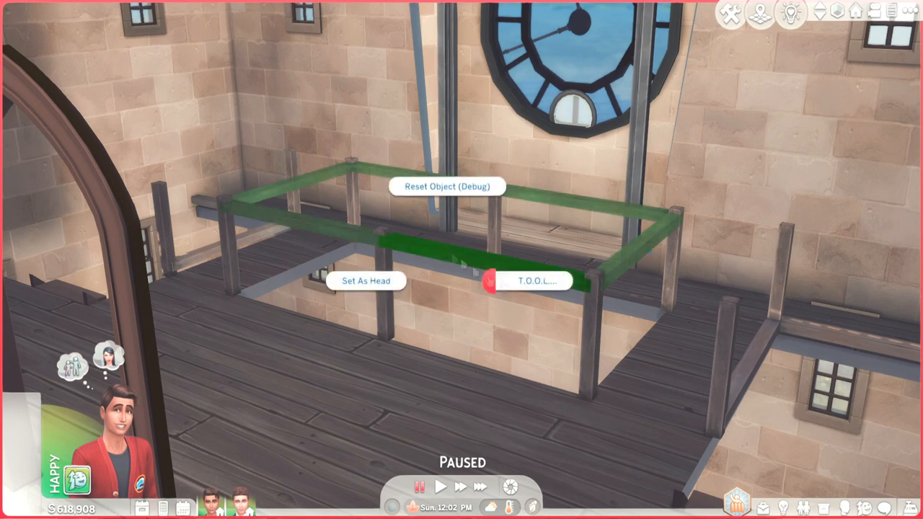
Step: Raise the railing frame to a new height and rotate it into position
click(540, 280)
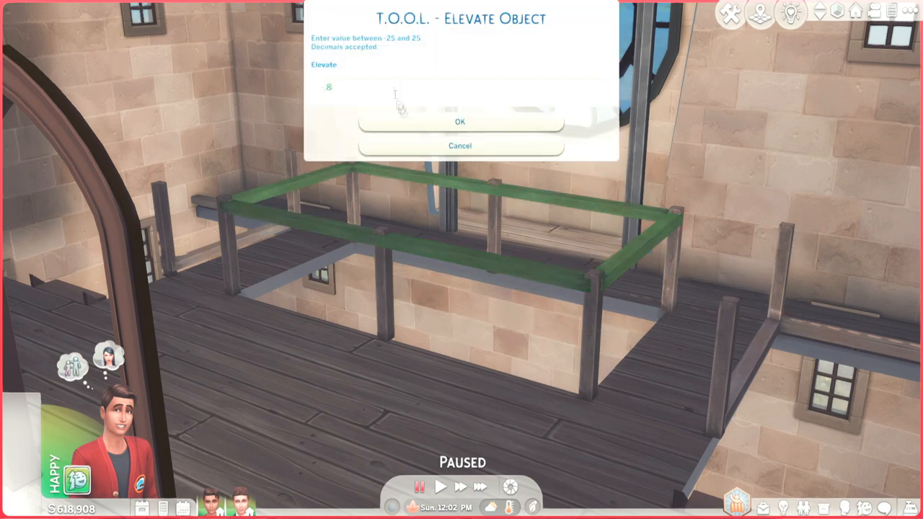
click(460, 121)
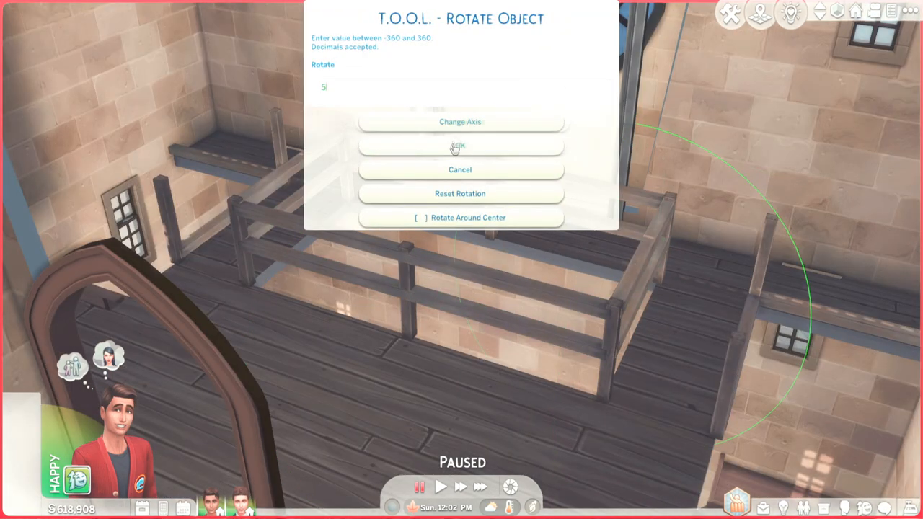
click(459, 146)
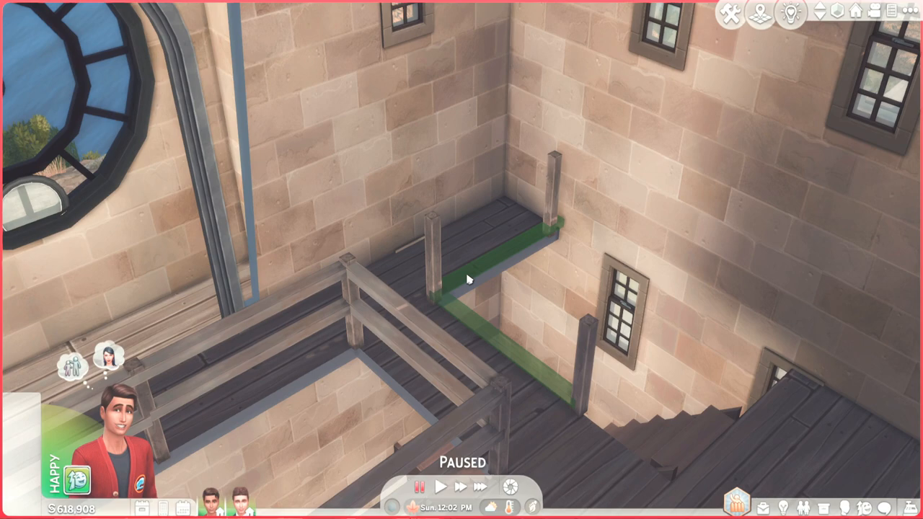
right_click(469, 282)
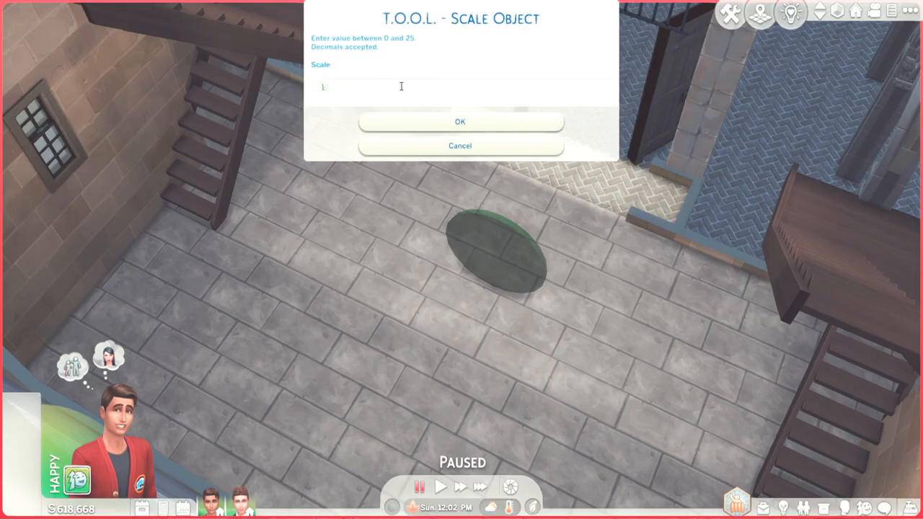
Step: Resize the round pendulum weight and elevate the pendulum above the stone floor
click(460, 121)
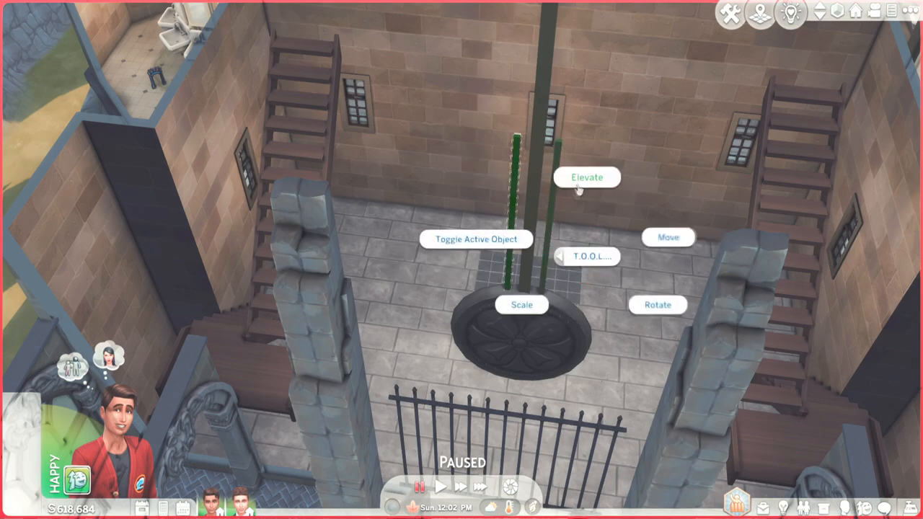
click(587, 177)
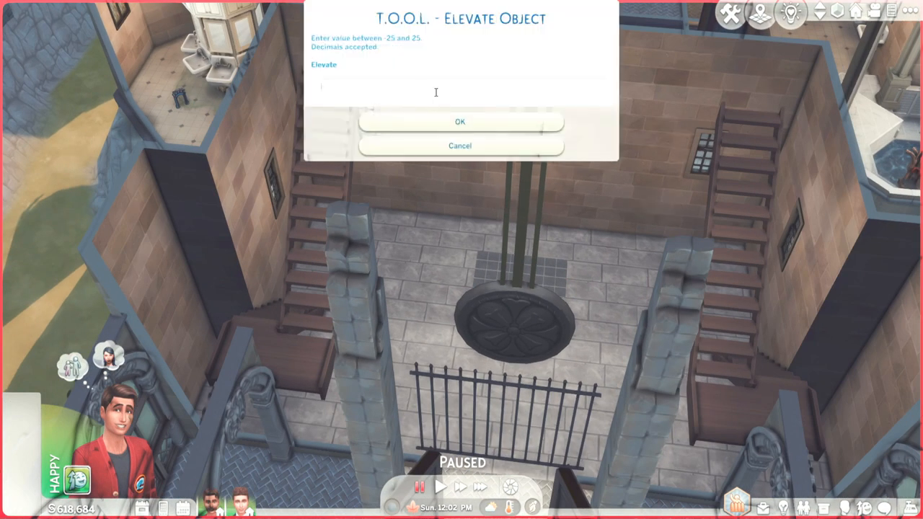
click(460, 121)
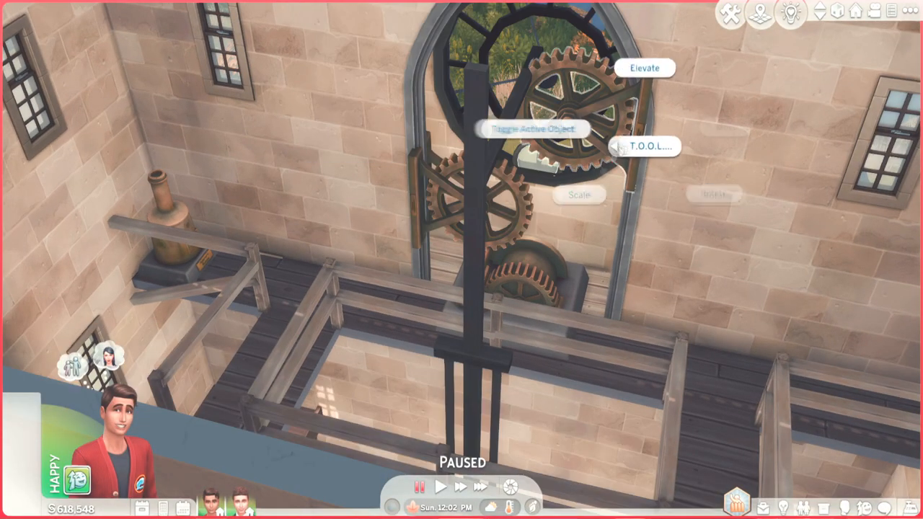
click(578, 195)
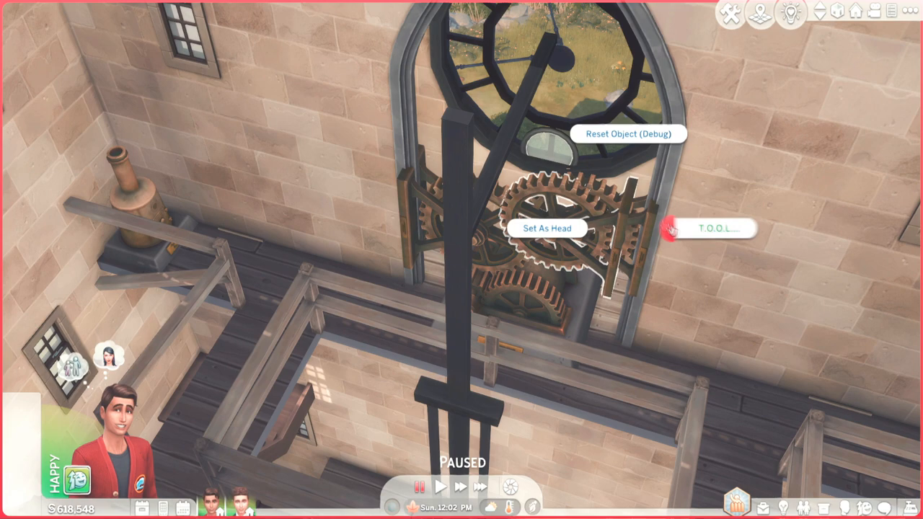
Step: Rescale the cogwheel beside the clock gears to a new size with T.O.O.L. Scale Object
click(718, 228)
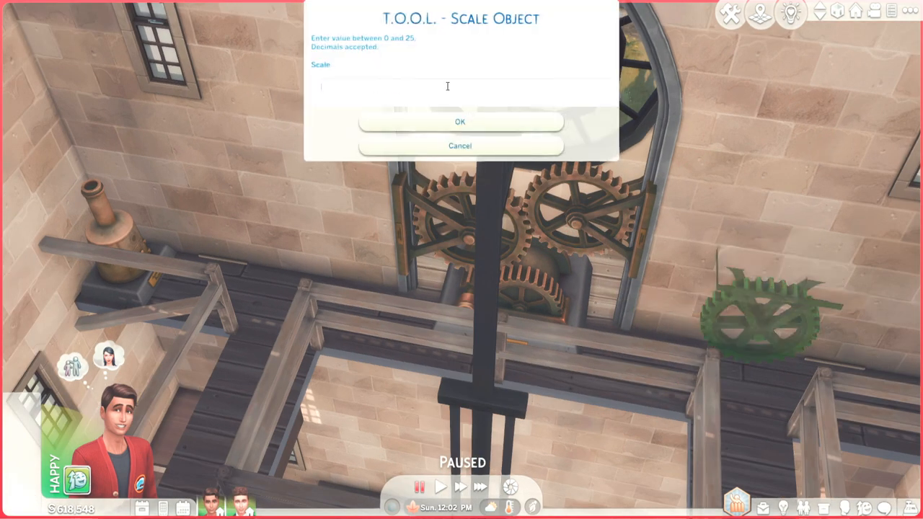
click(460, 121)
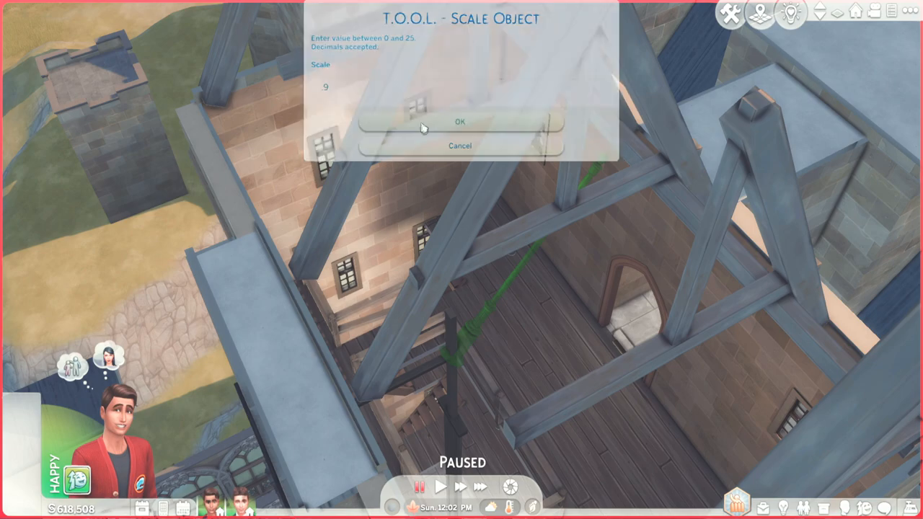
click(460, 122)
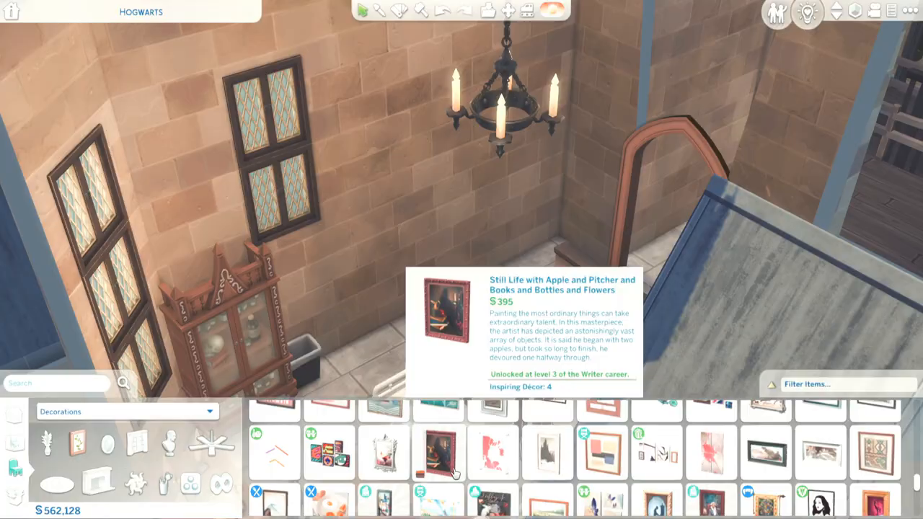
Step: Pick a Still Life painting and a window for the courtyard wing wall
click(438, 452)
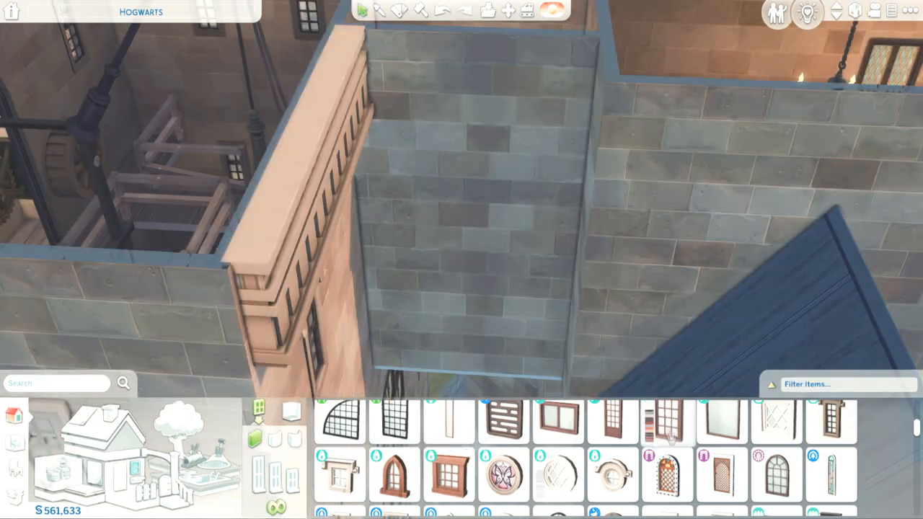
click(541, 279)
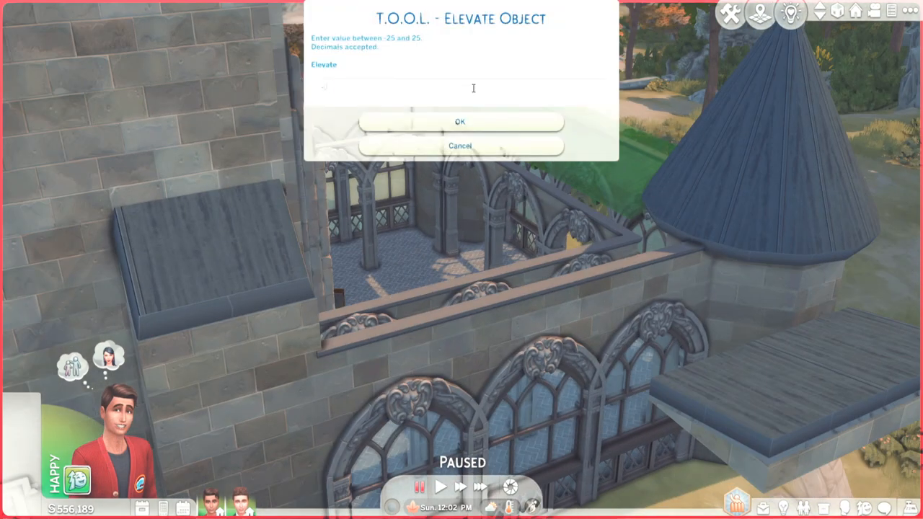
Step: Confirm the new height, place two climbing vine plants, and rotate a blossom tree
click(460, 121)
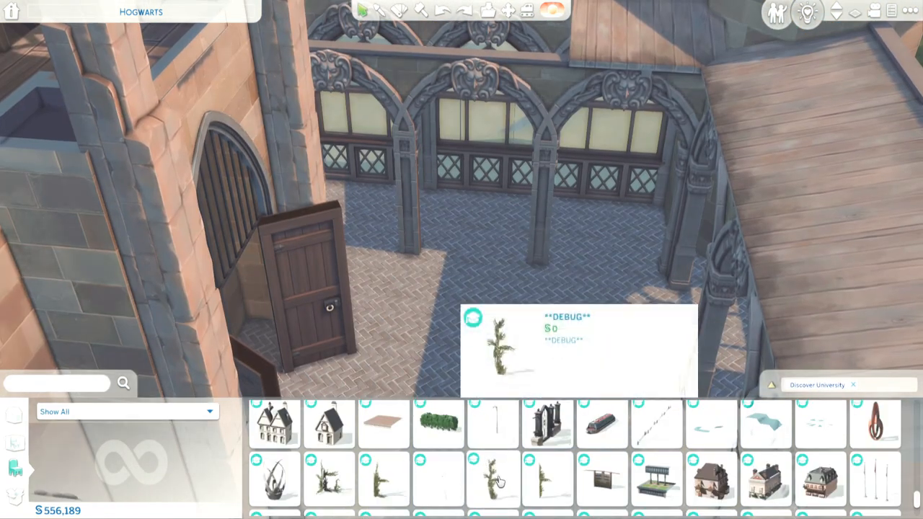
click(492, 479)
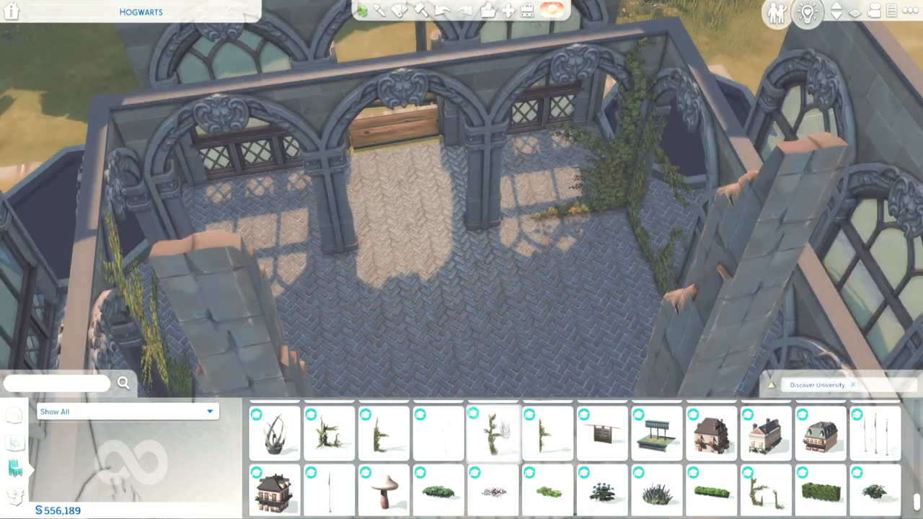
click(493, 433)
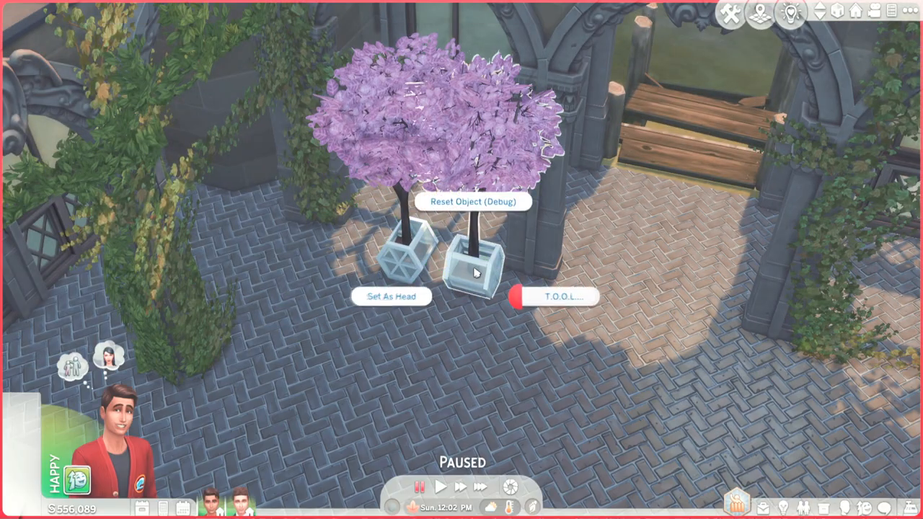
click(559, 296)
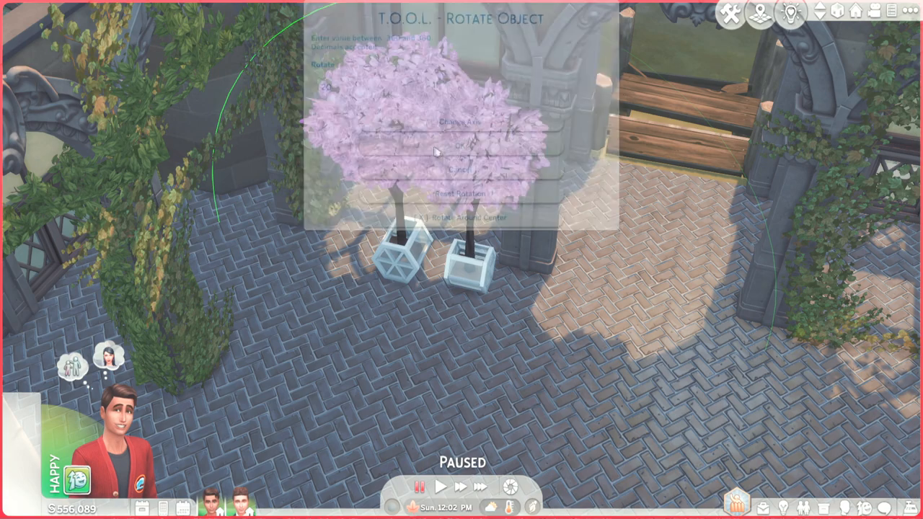
click(461, 147)
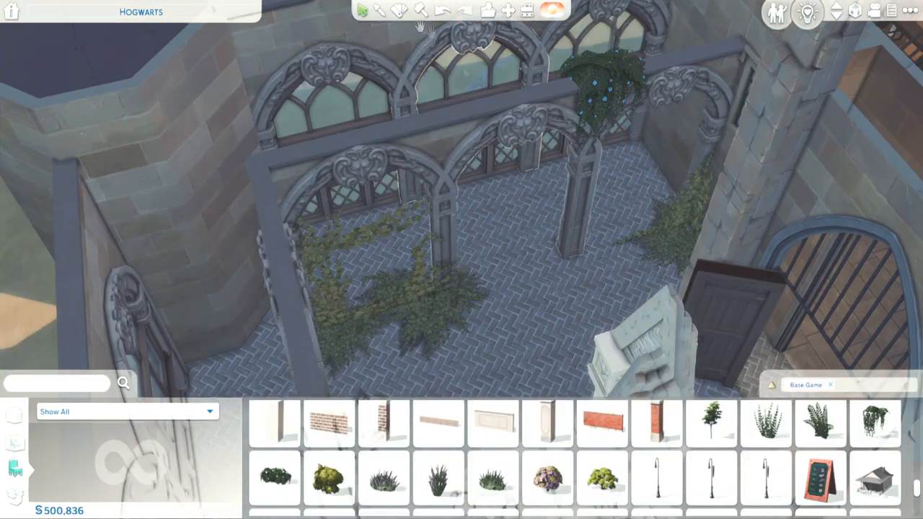
Step: Add hanging ivy and a moss patch, then open Elevate Object for the gargoyle fountain
click(875, 423)
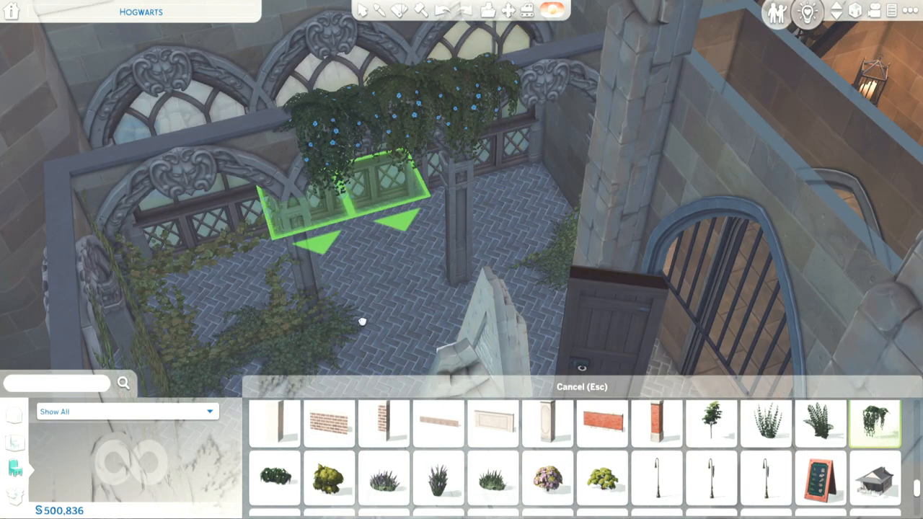
key(Escape)
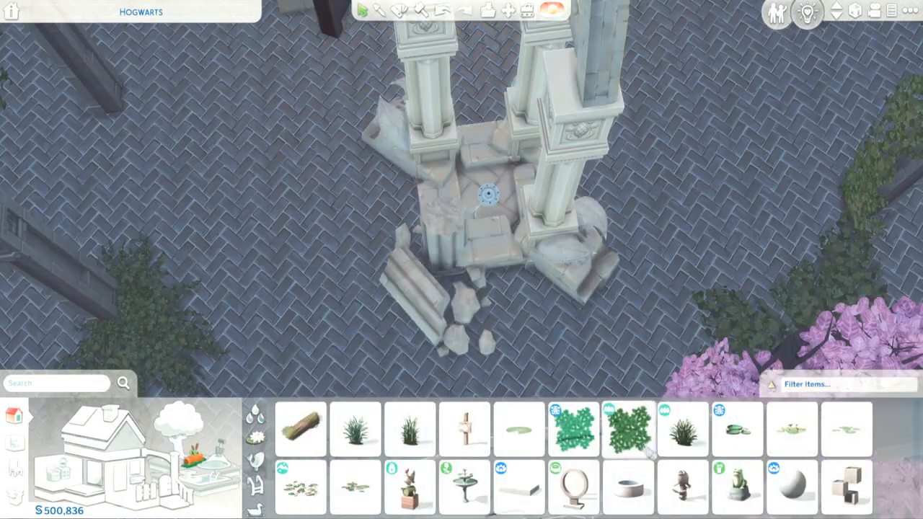
click(627, 429)
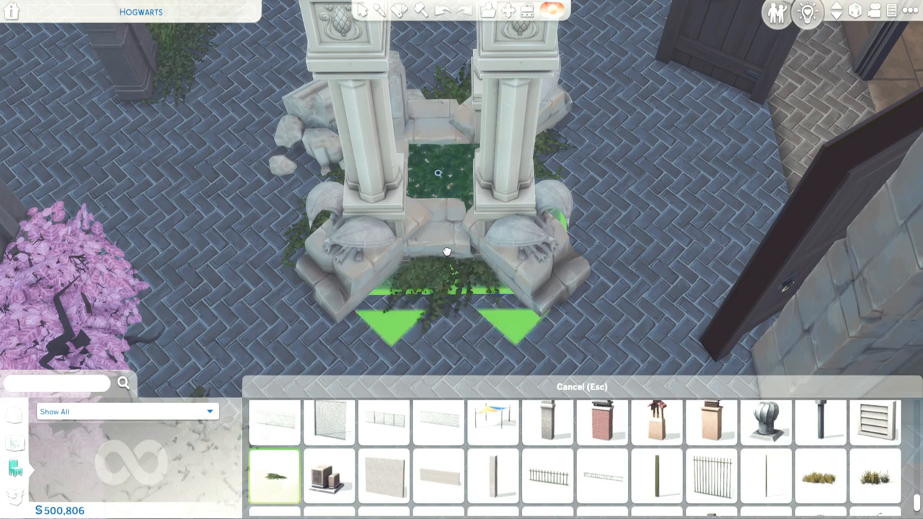
right_click(445, 251)
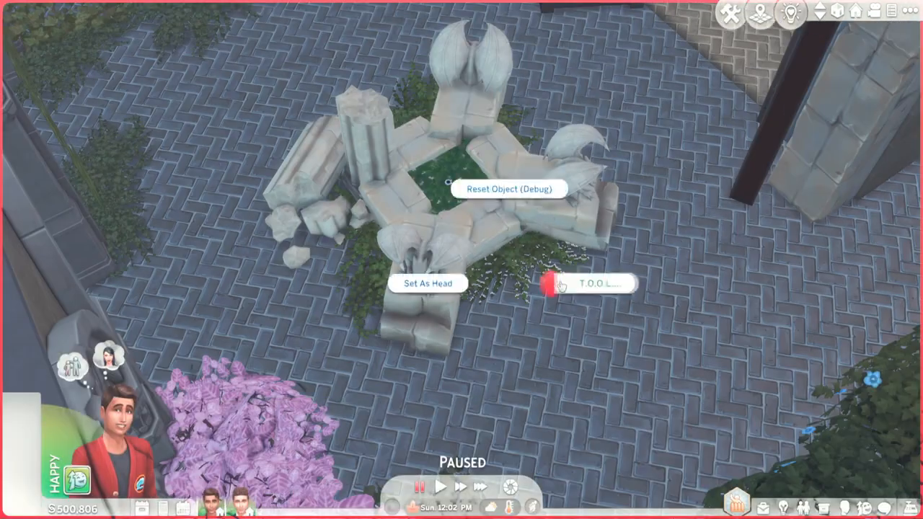
click(597, 283)
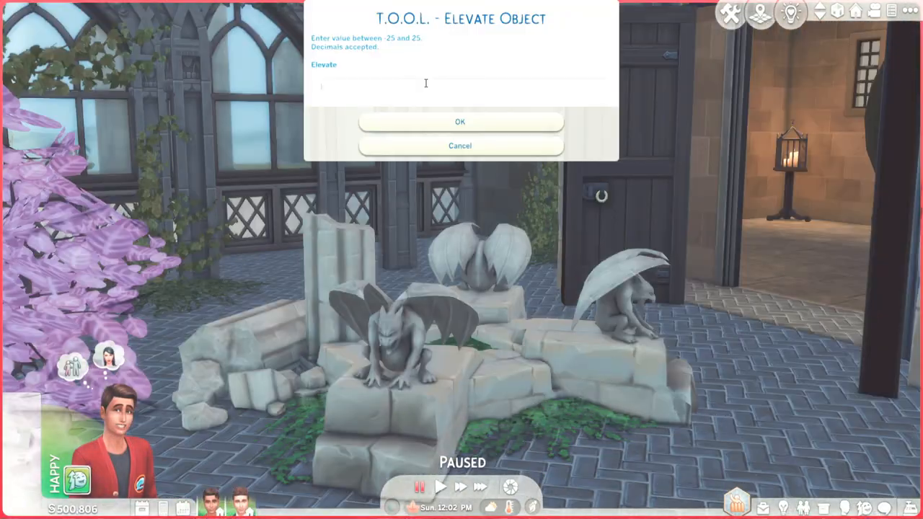